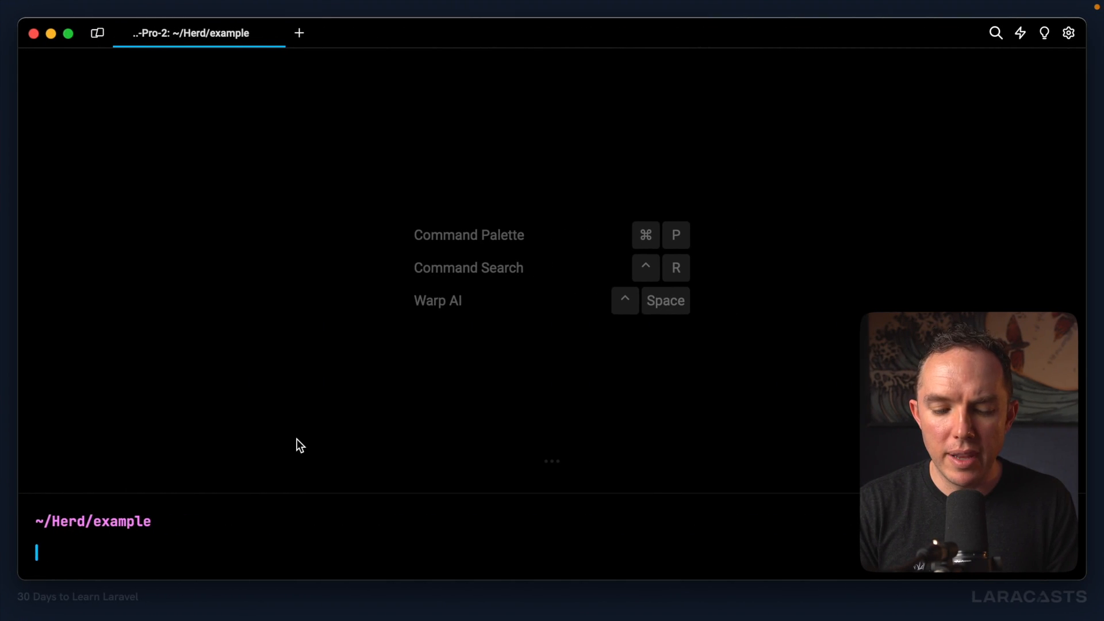
- List the files in ~/Herd/example with ls, then type phpstorm . at the prompt
text(ls)
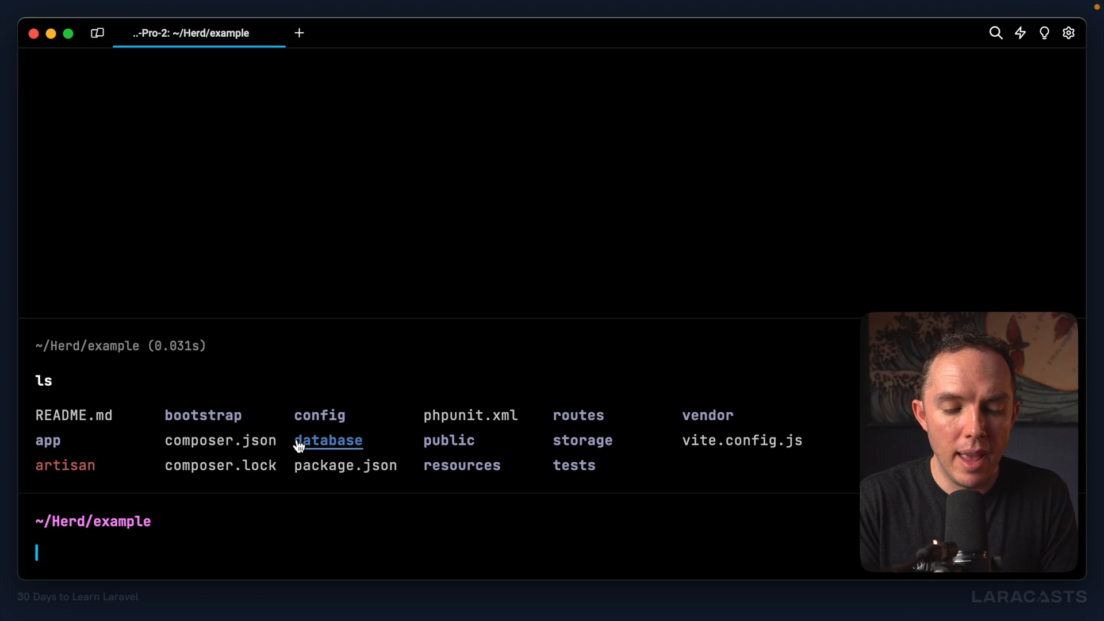
text(pstor)
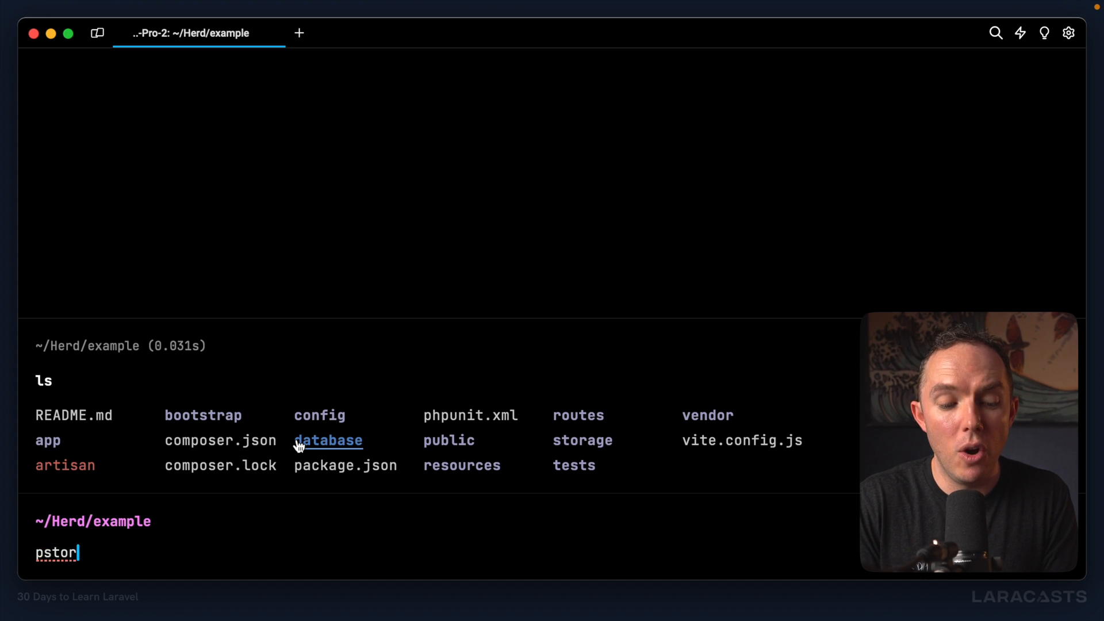
text(phpstorm .)
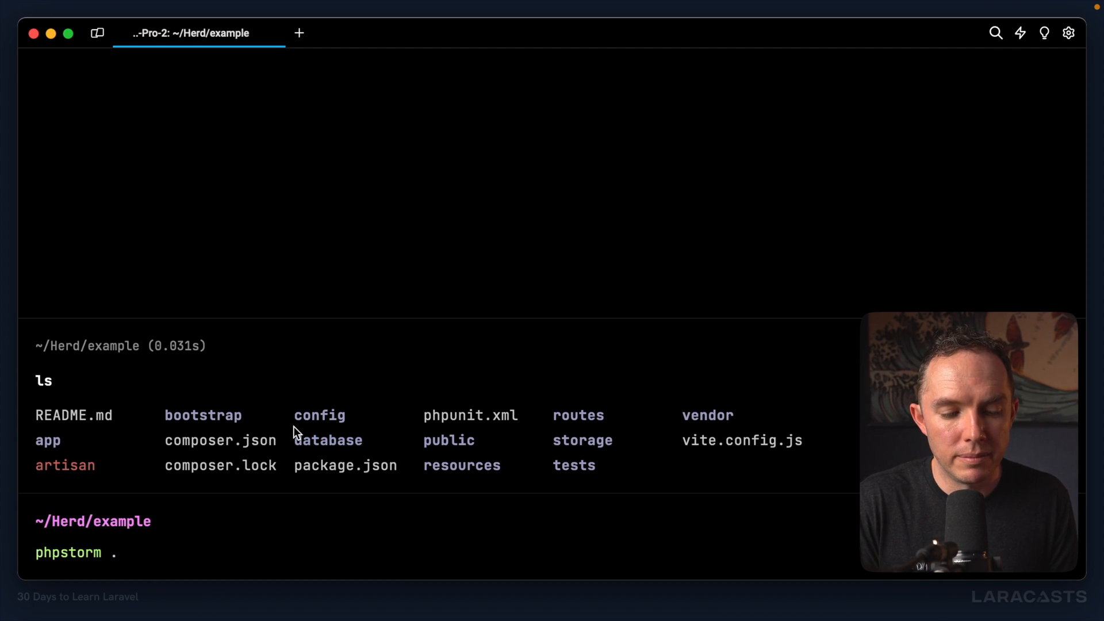
- Launch PhpStorm on the example project and expand the app folder
key(Return)
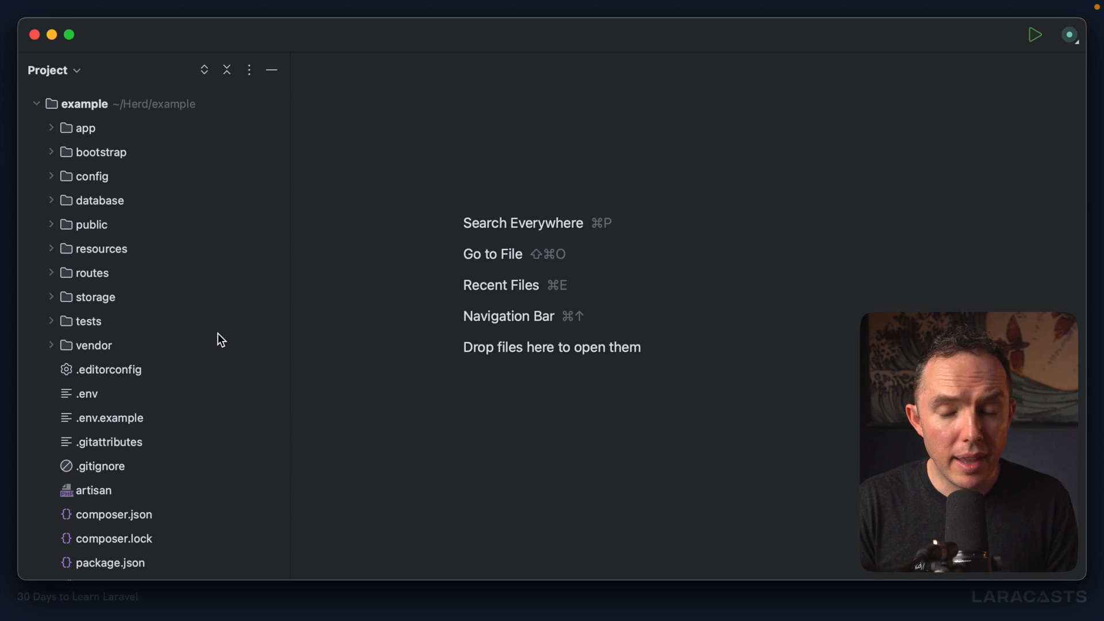
click(84, 128)
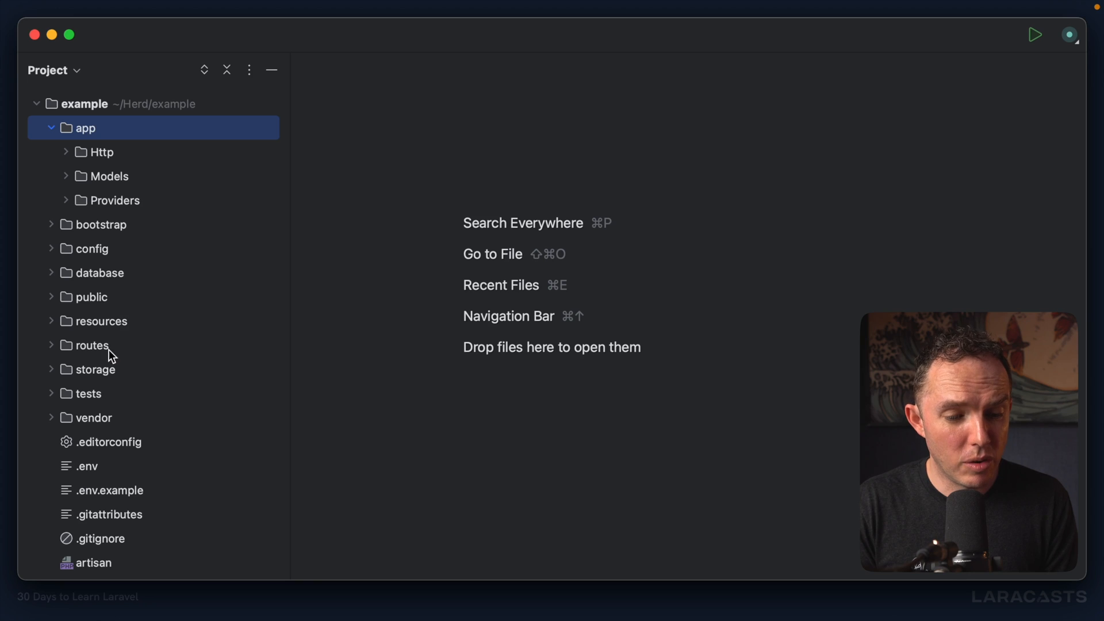
mouse_move(120, 407)
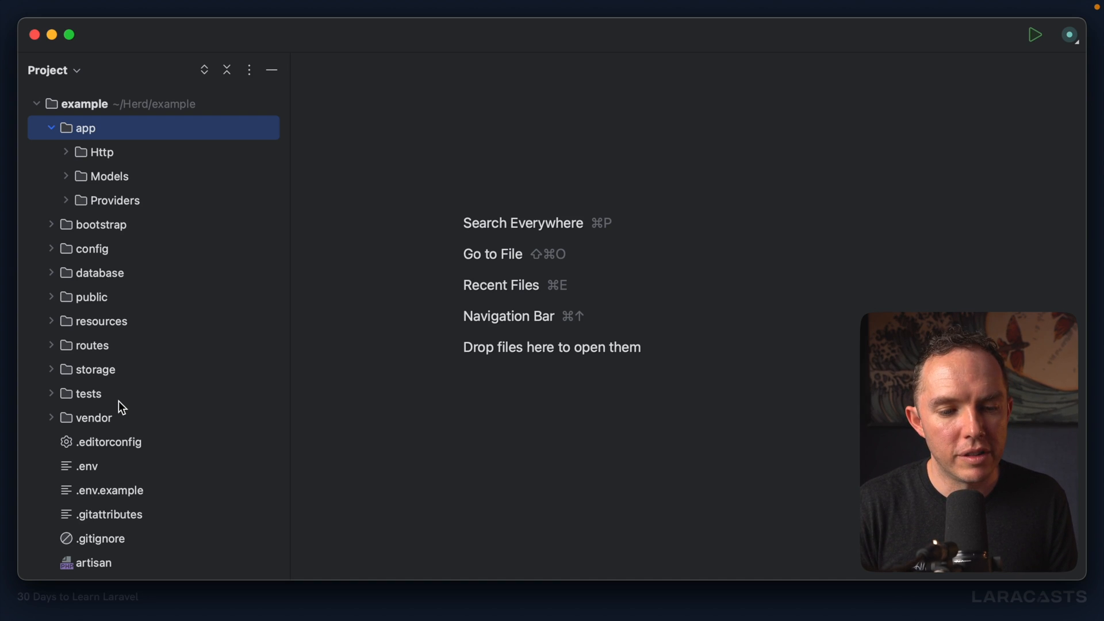
mouse_move(136, 291)
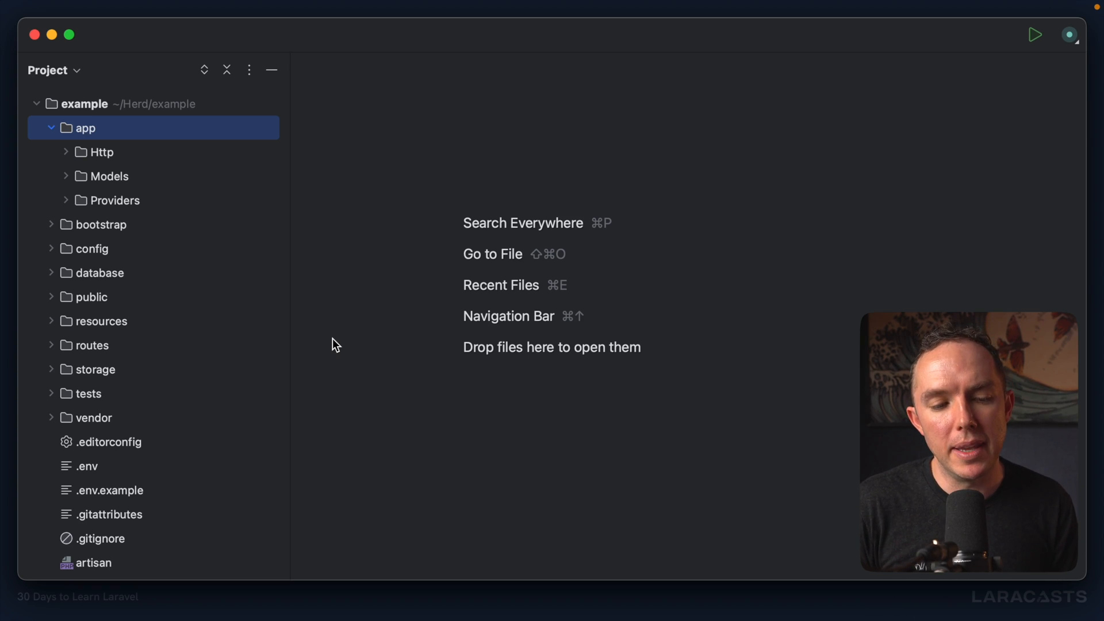
mouse_move(220, 393)
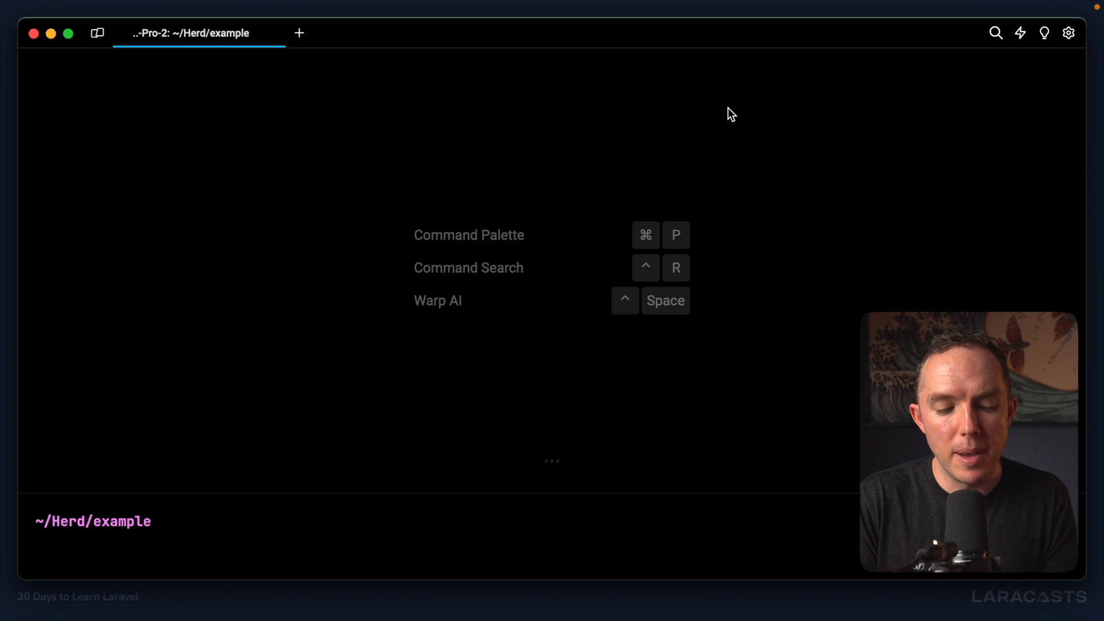
- Run php artisan serve to start the example project's development server
text(php artisan serve)
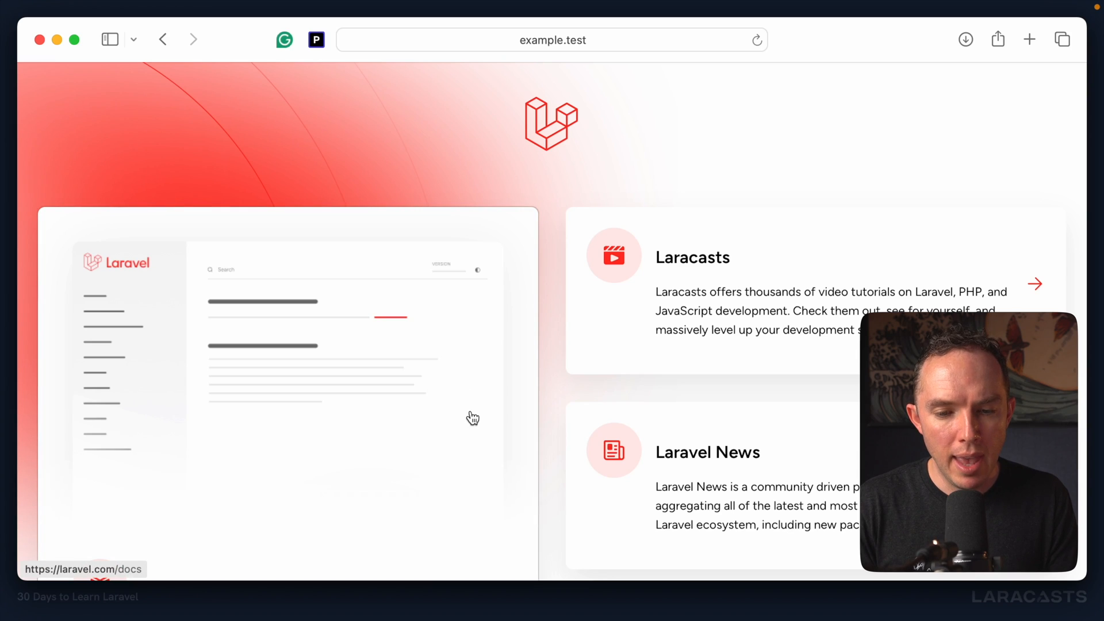
scroll(down, 3)
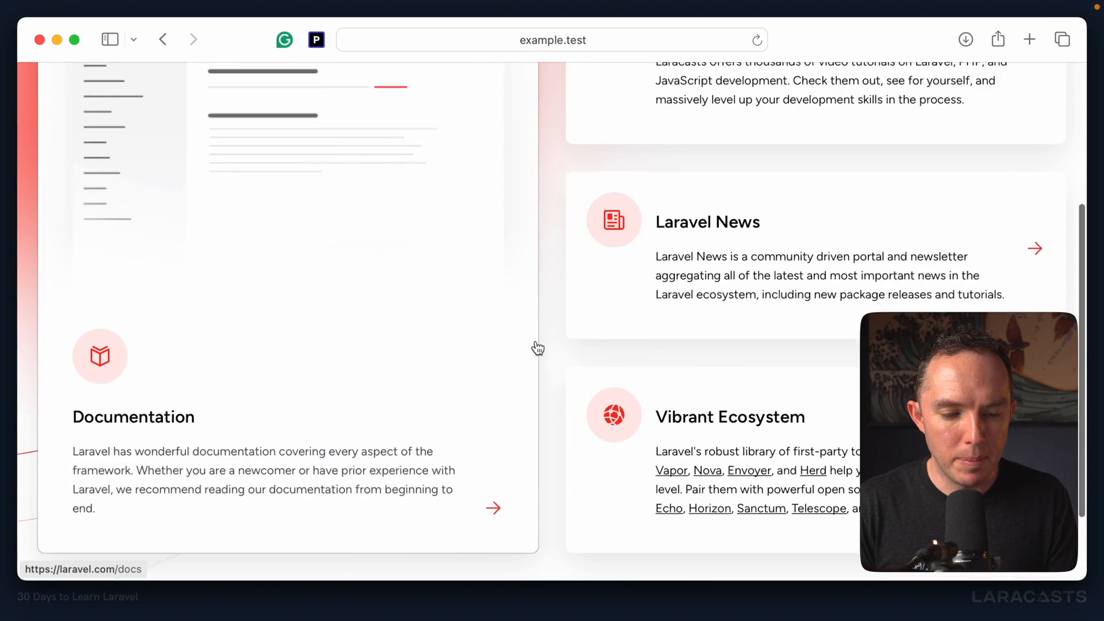
scroll(down, 3)
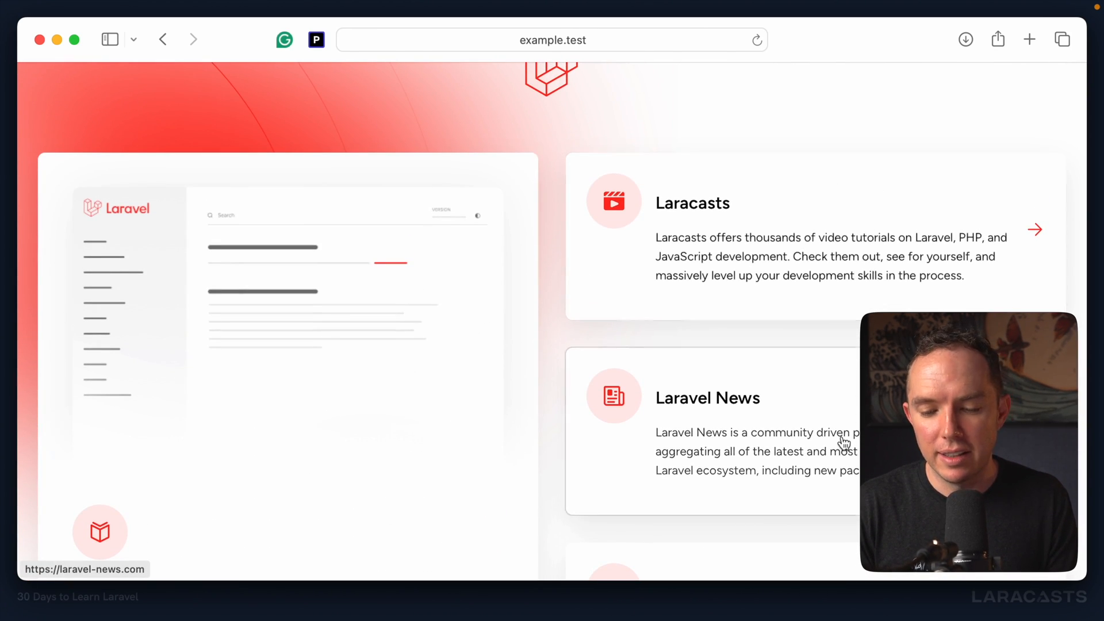
scroll(down, 3)
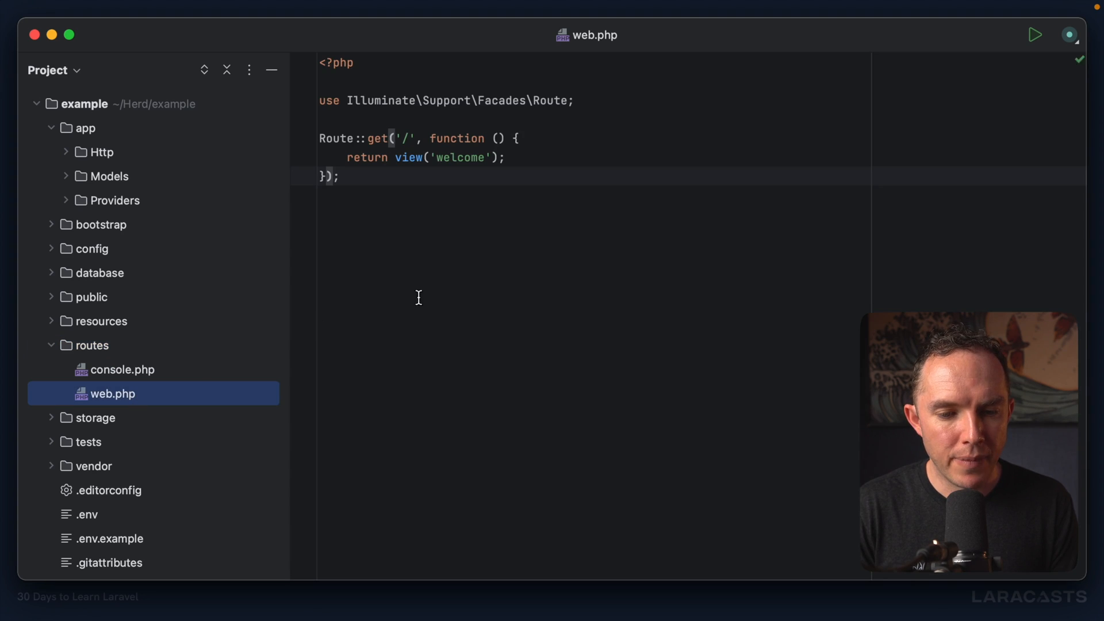
mouse_move(495, 321)
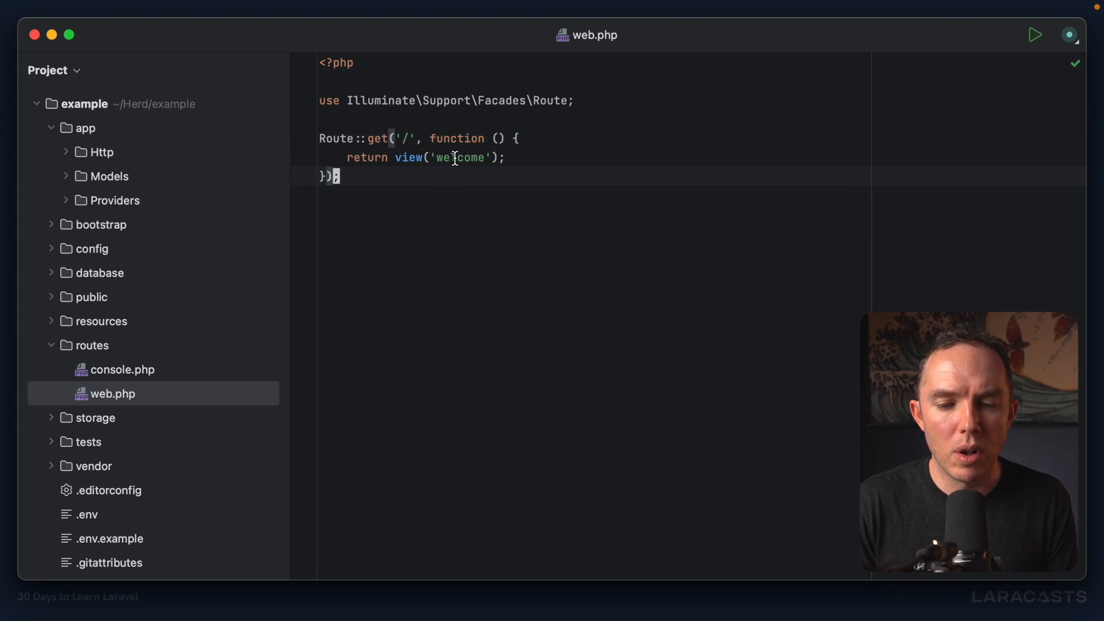
mouse_move(495, 220)
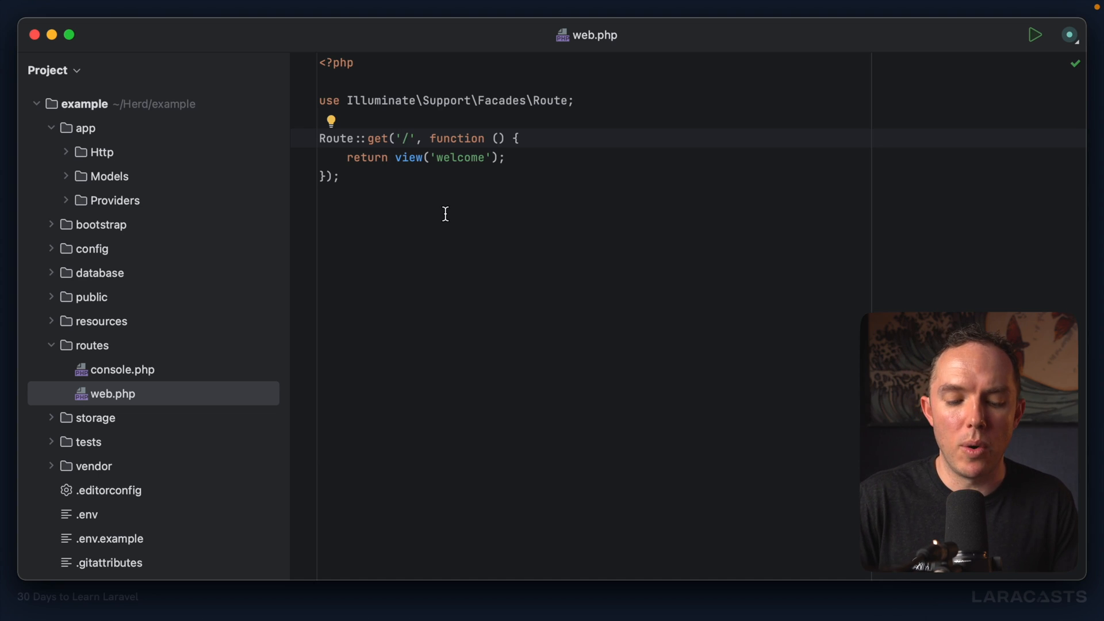
- Type 'about' and expand the resources folder to reveal welcome.blade.php
text(about)
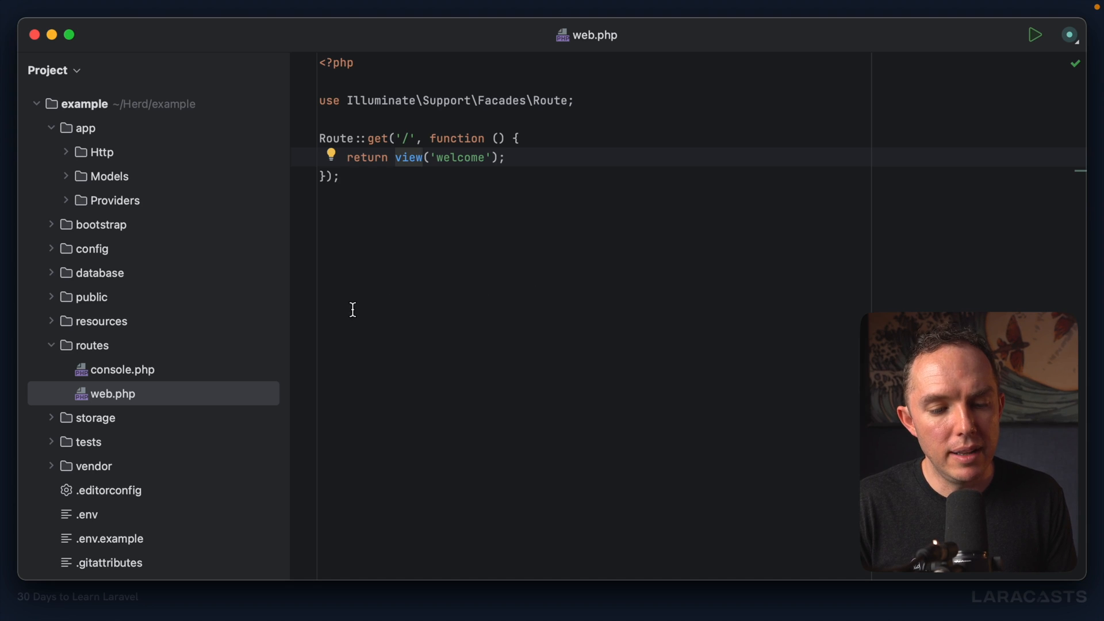
click(50, 321)
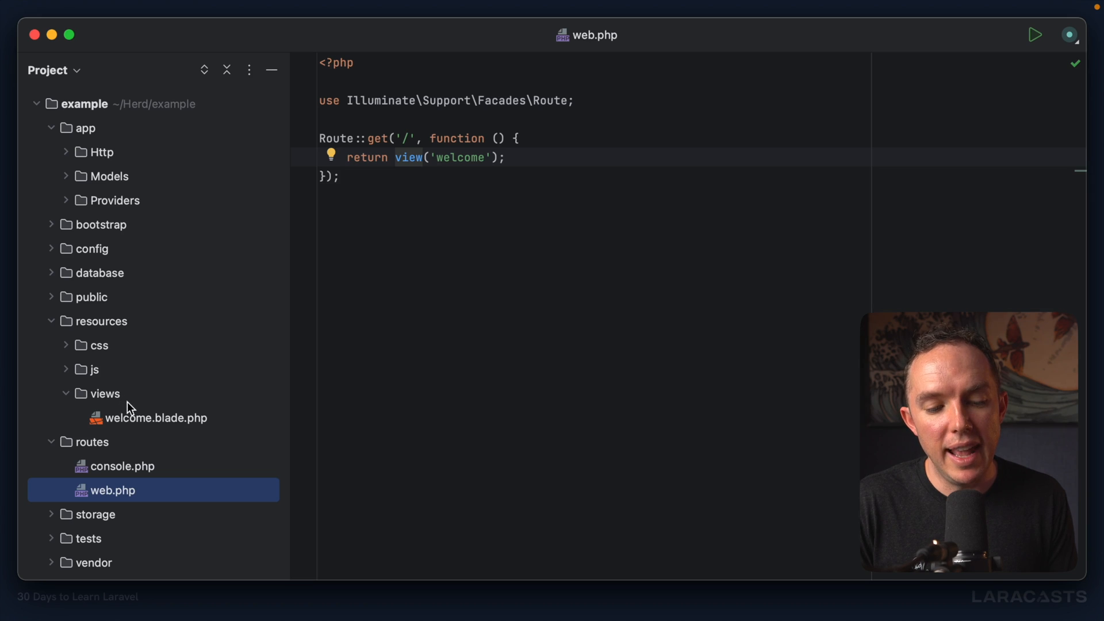
mouse_move(140, 421)
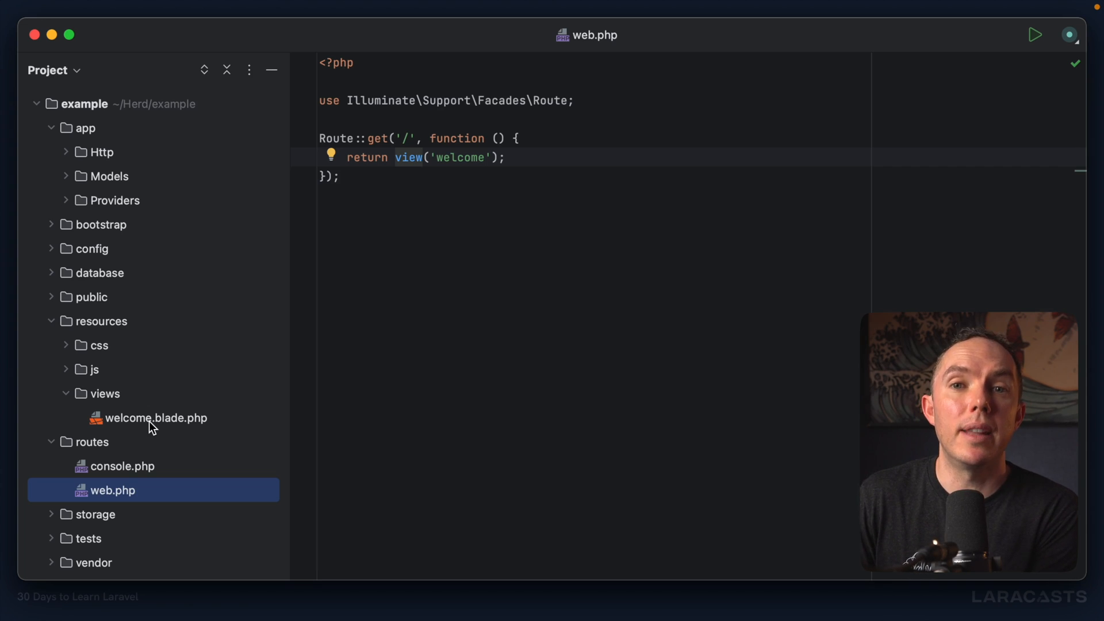
- Replace welcome.blade.php's body with a 'Hello, World!' h1 and reload example.test
click(156, 418)
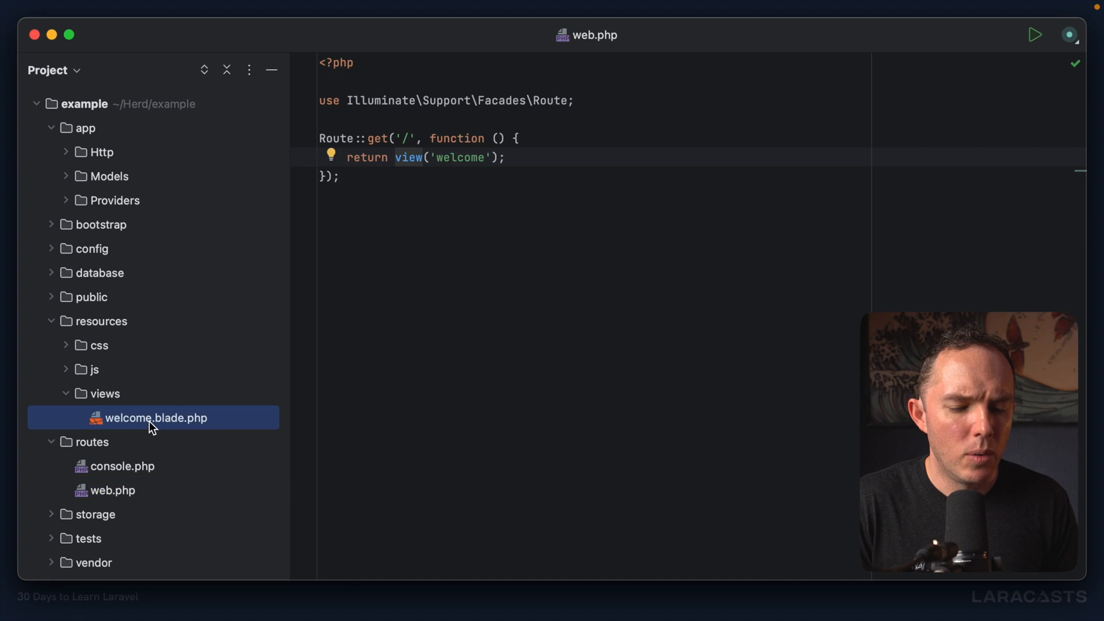
double_click(156, 417)
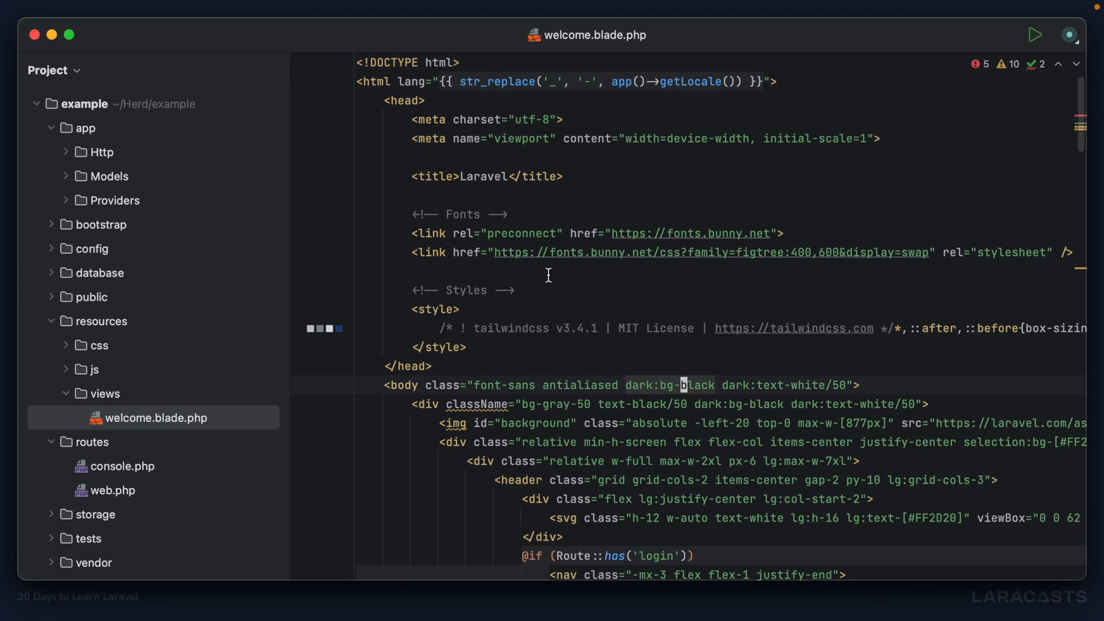
scroll(down, 3)
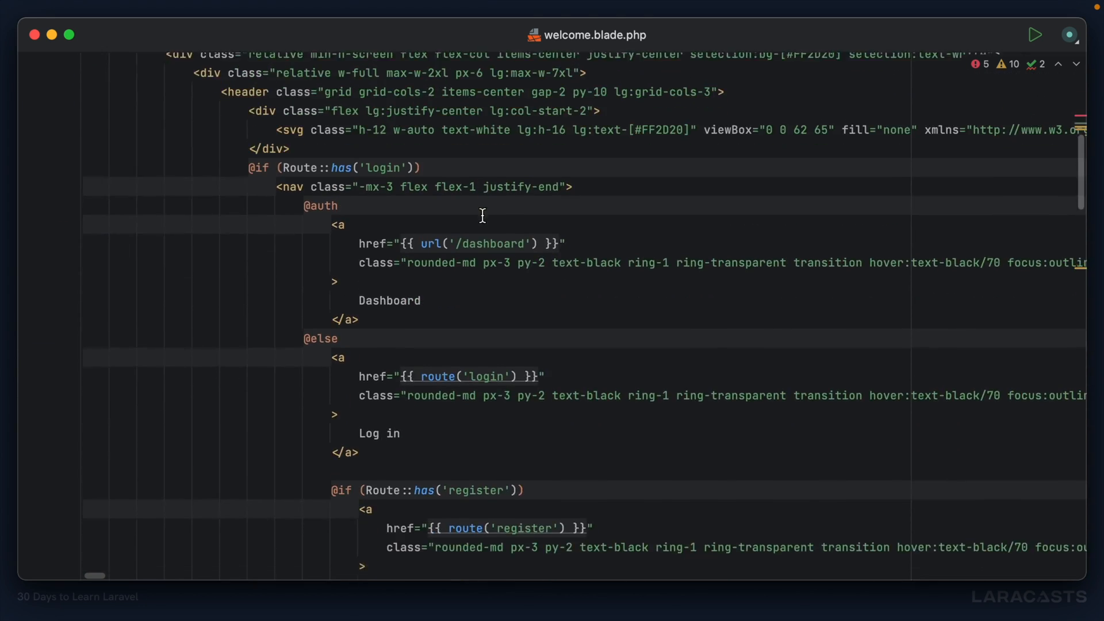
scroll(down, 3)
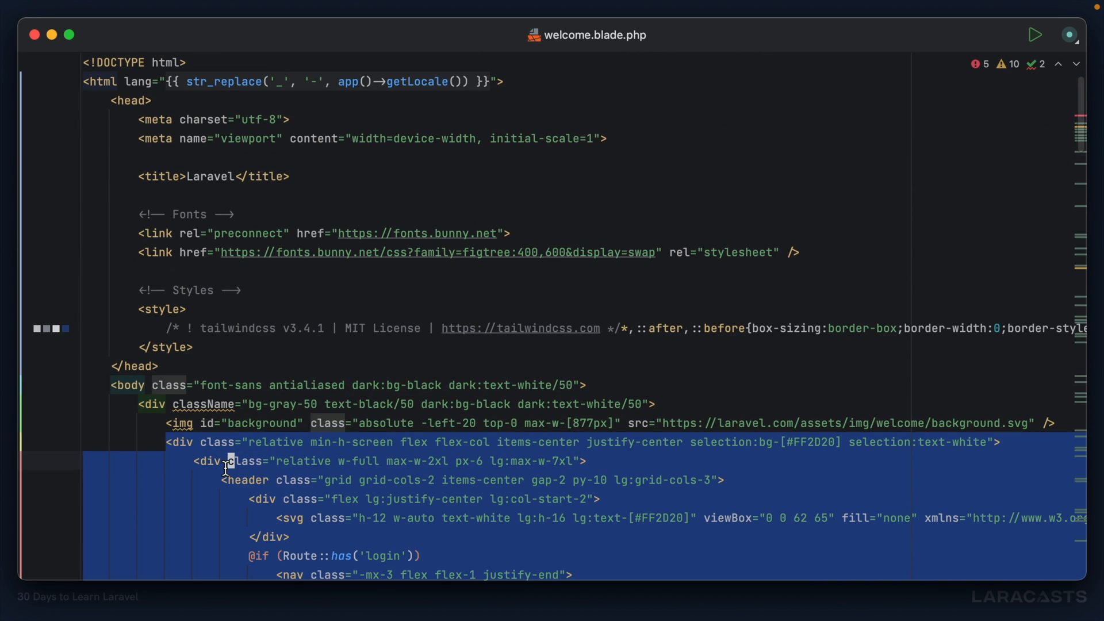
text(h1)
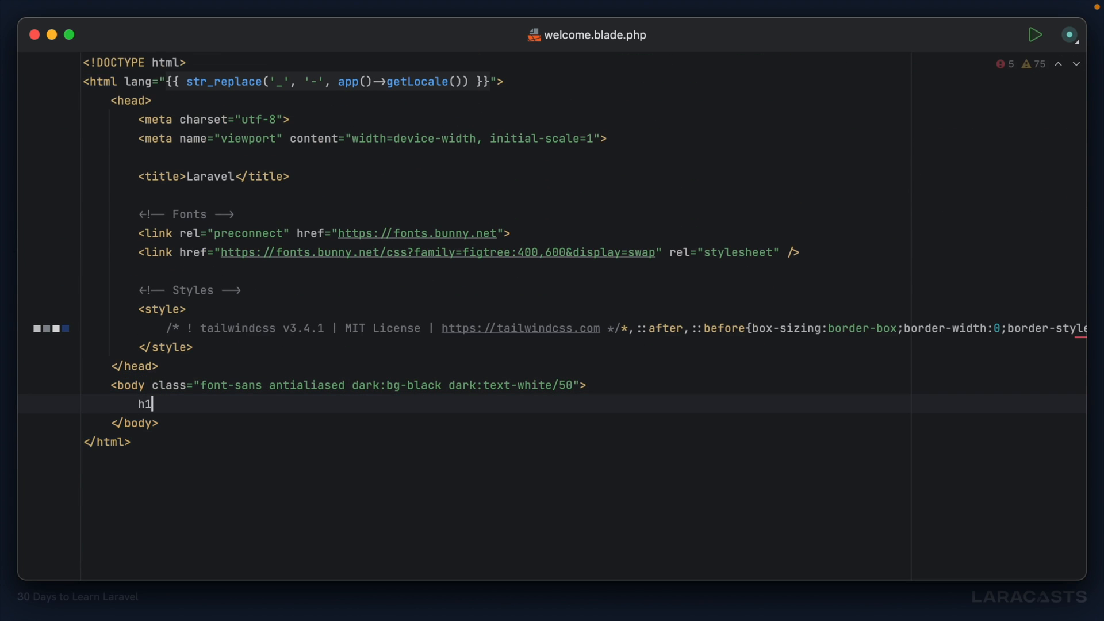
text(Hello,)
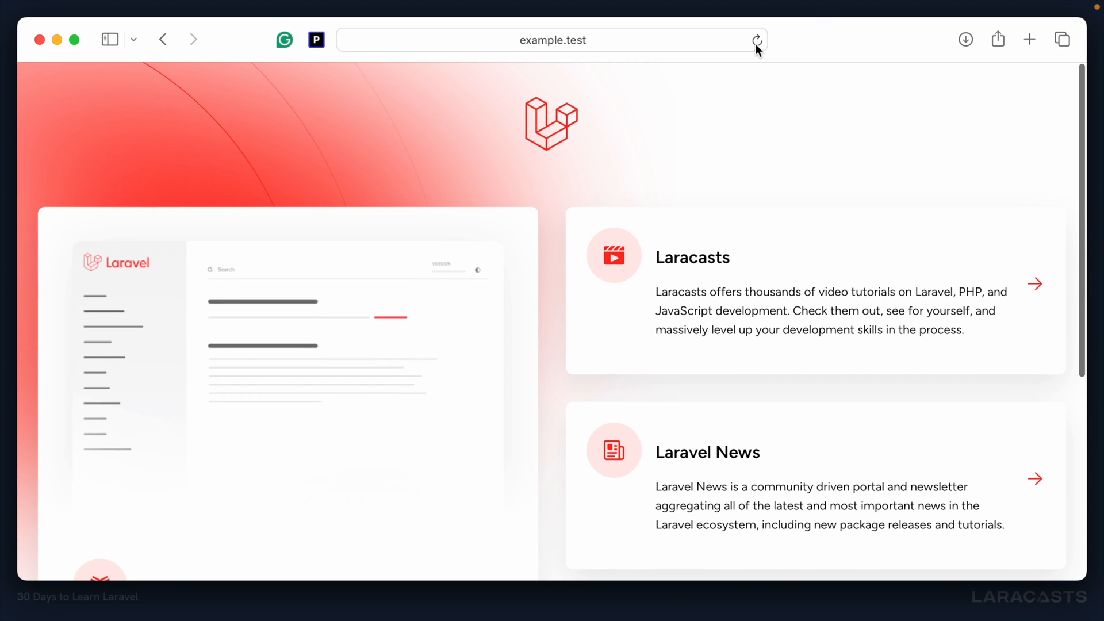
click(756, 39)
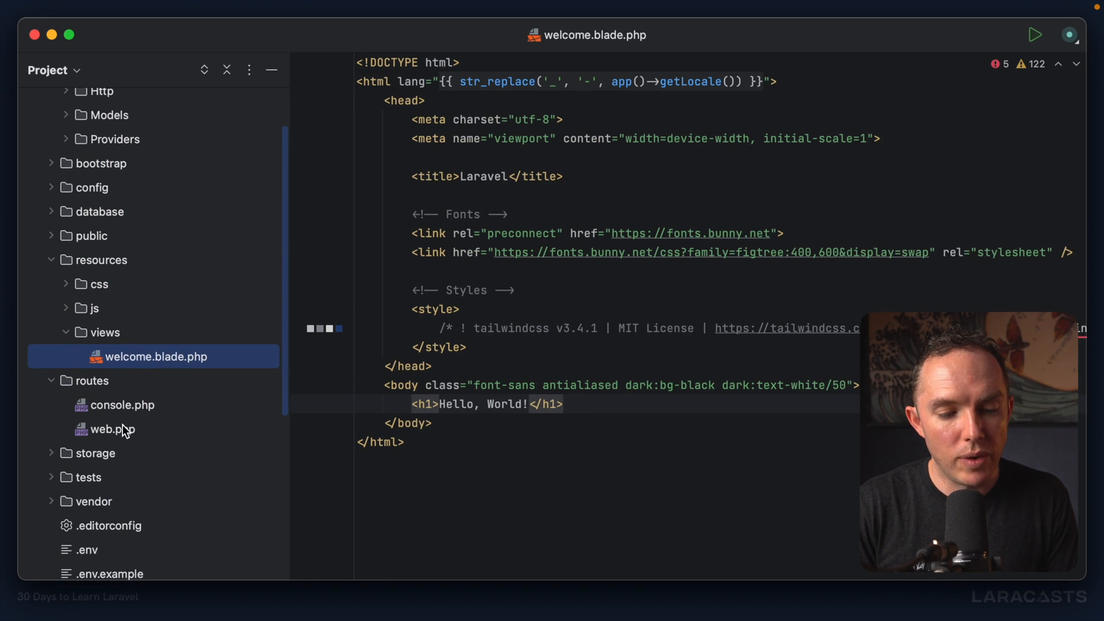
- Add a second route in routes/web.php with URI '/about' and an empty body
click(113, 429)
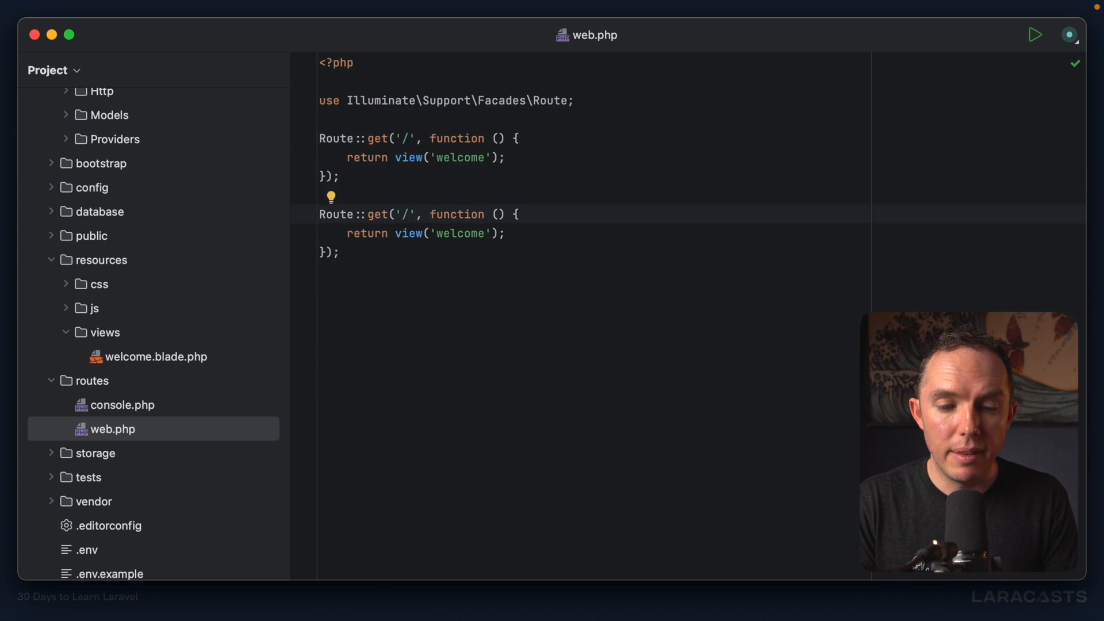
text(ab)
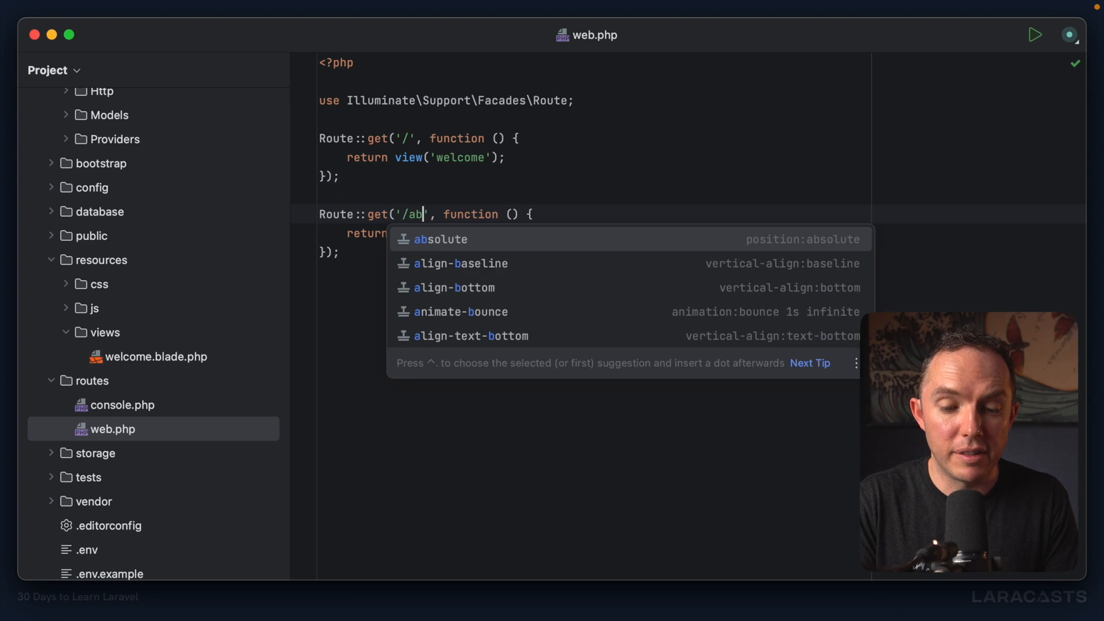
text(out)
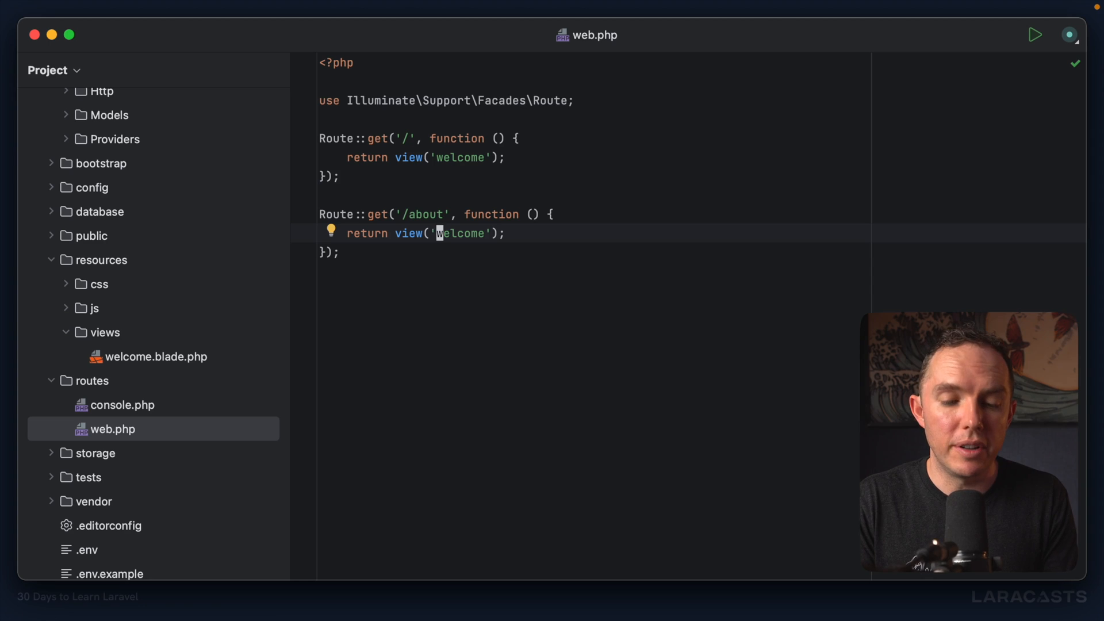
text(about)
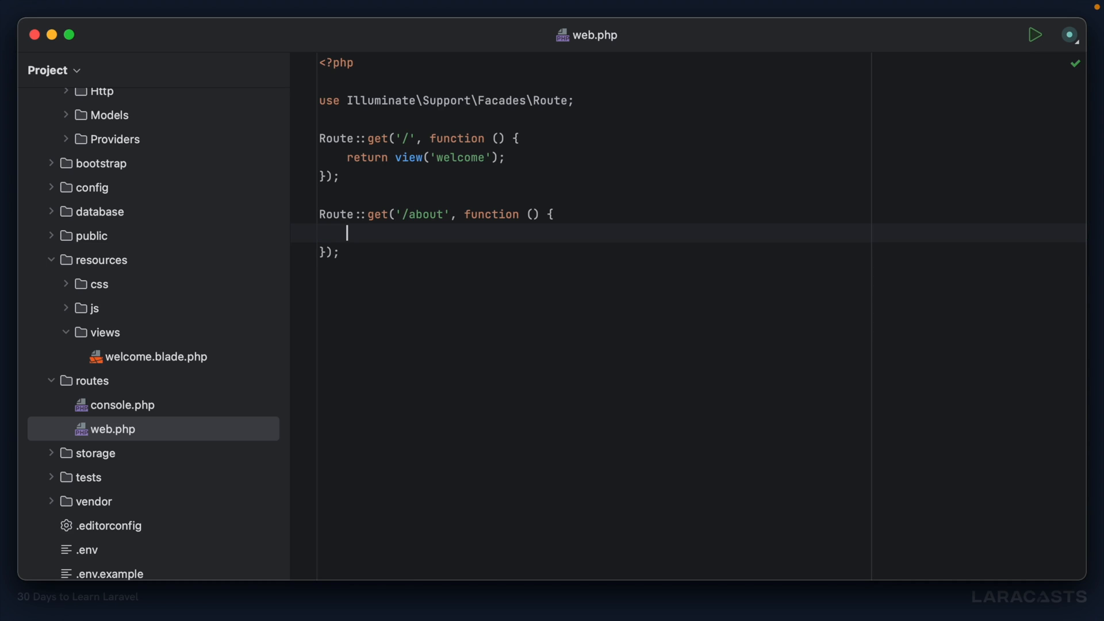
- Make the /about closure return ['foo' => 'bar']
text(return)
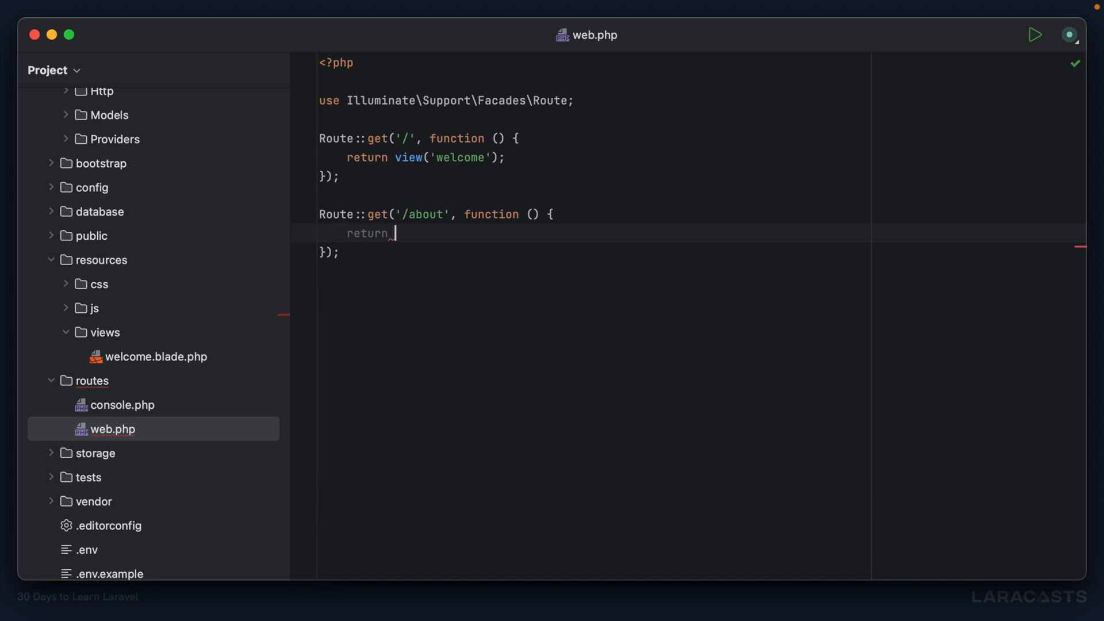
text([)
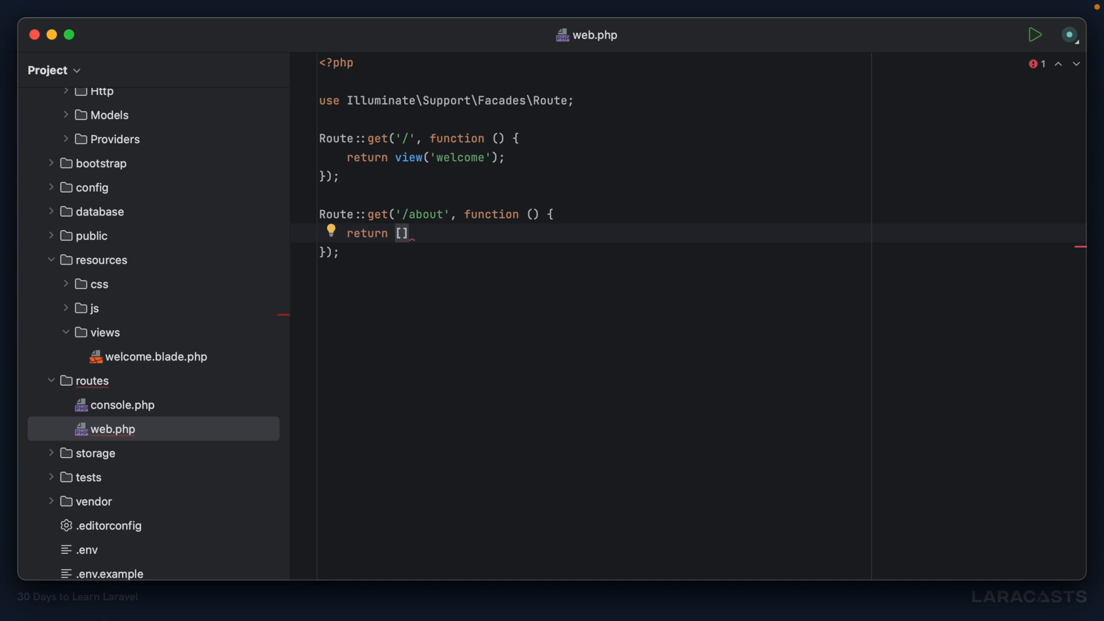
text(')
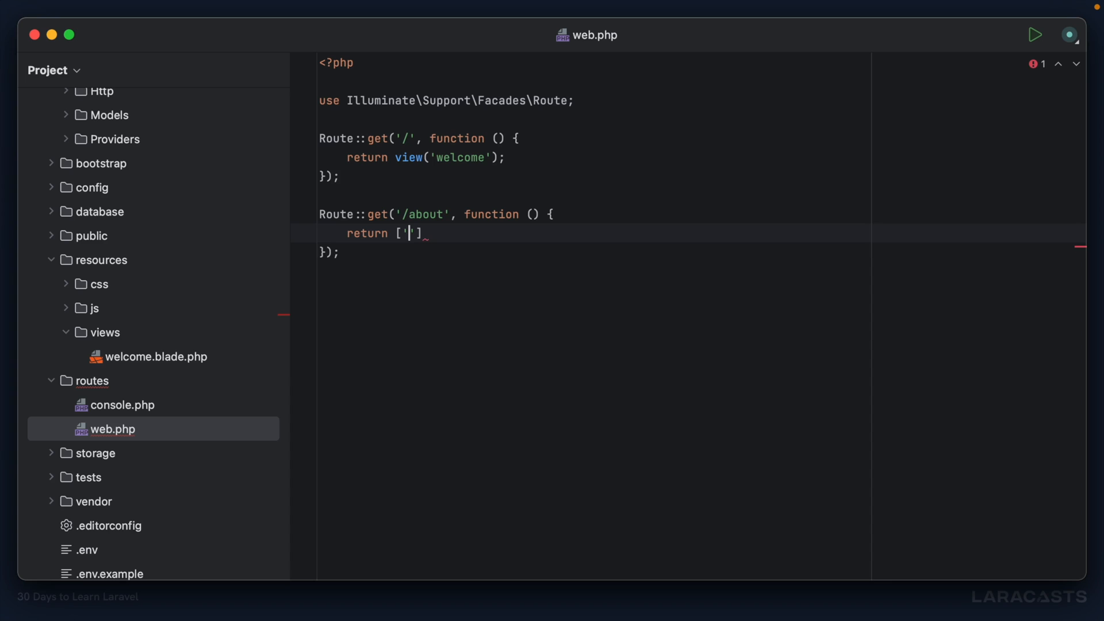
text(foo' =>)
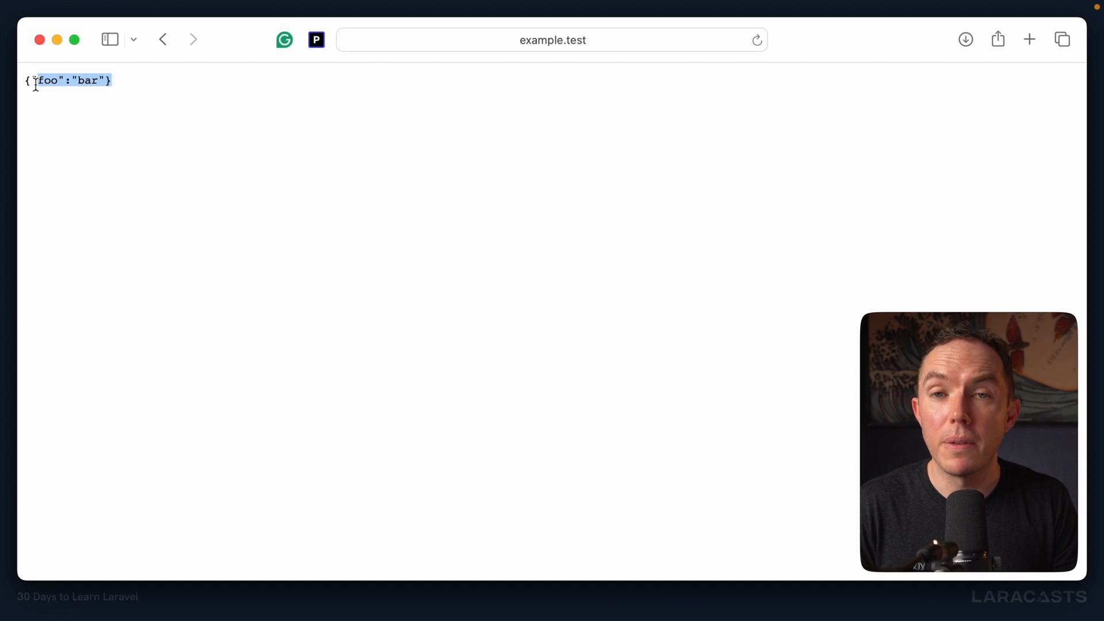
mouse_move(154, 160)
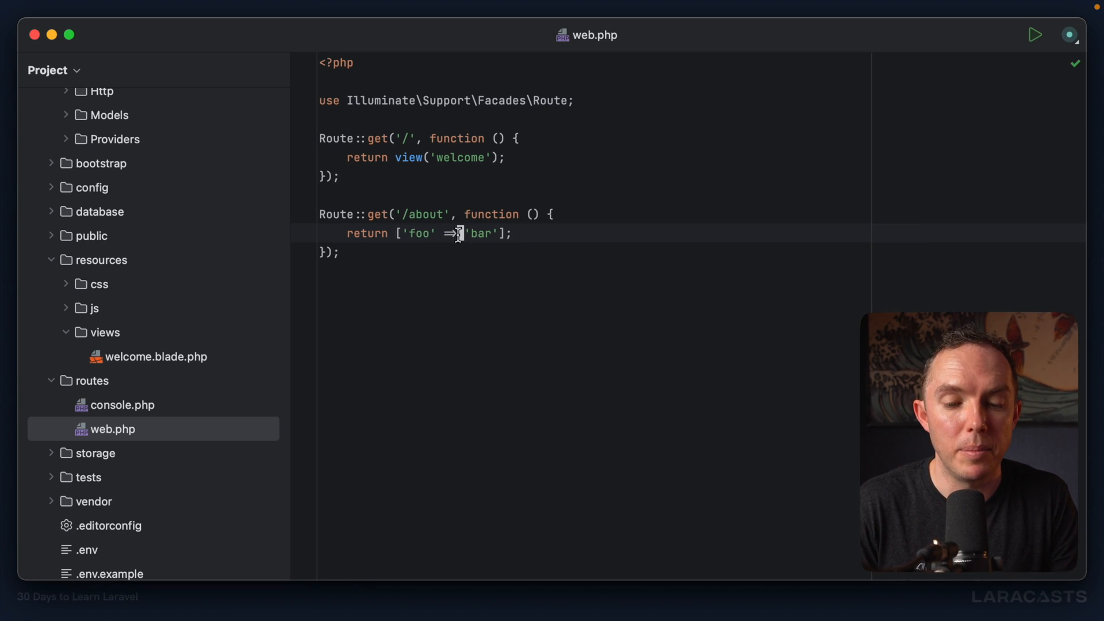
- Return view('about') and create about.php titled 'About' with heading 'Hello from the About Page.'
text(view)
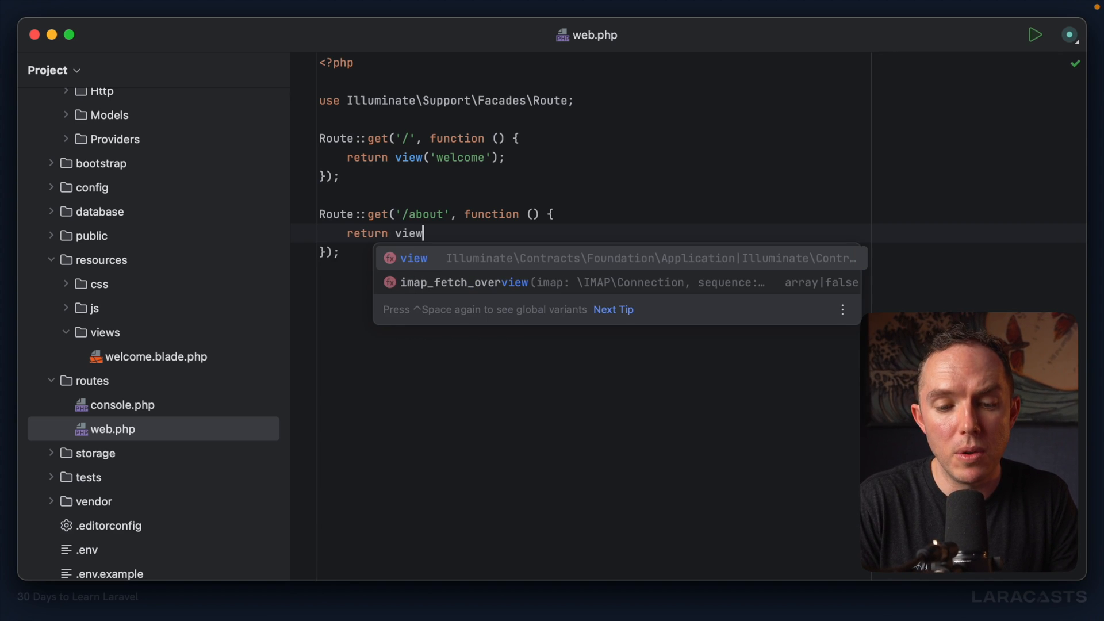
text(('about');)
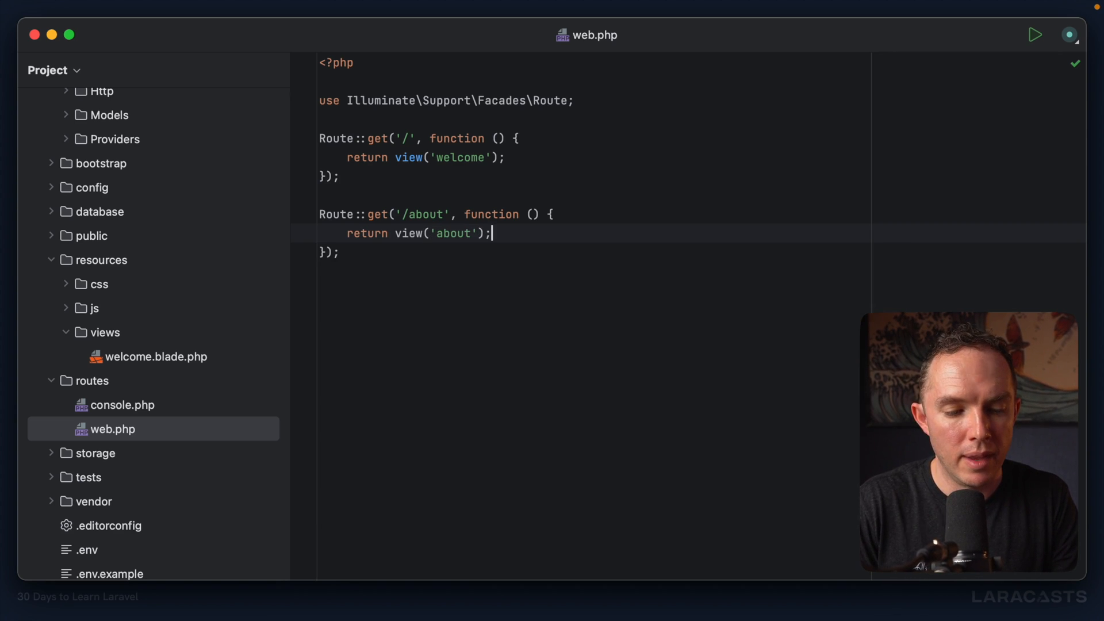
click(104, 333)
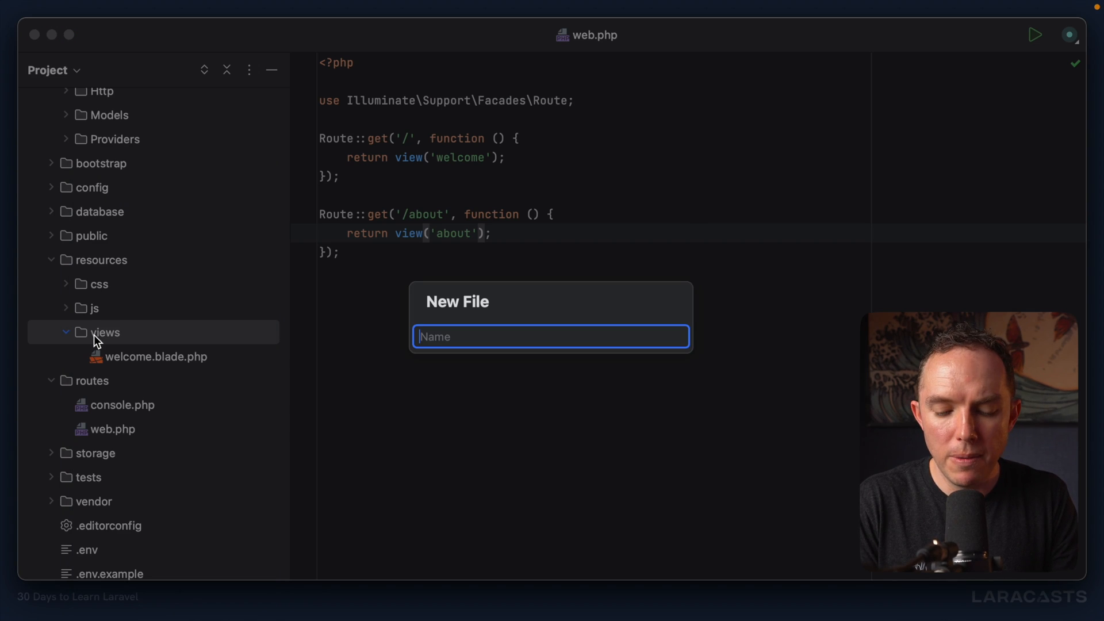
text(about)
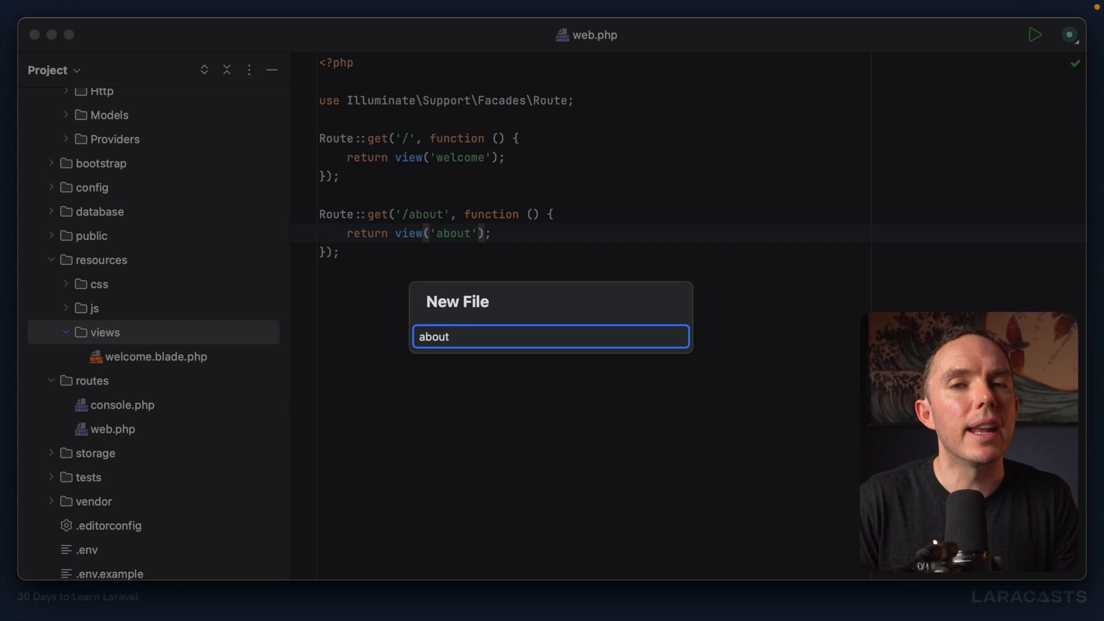
mouse_move(121, 340)
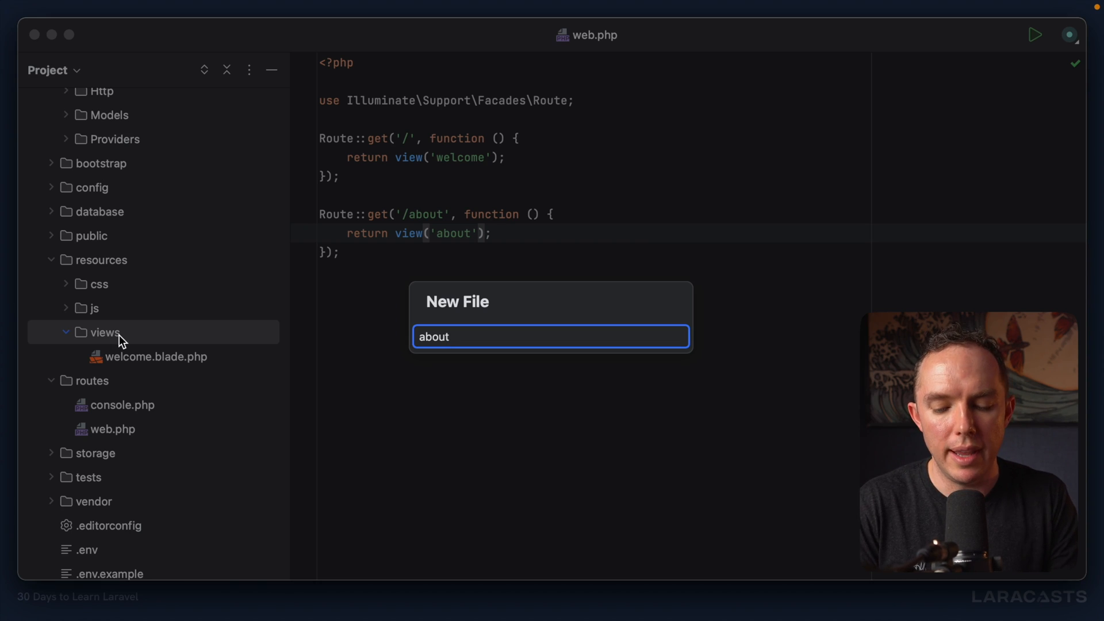
text(.php)
text(htm)
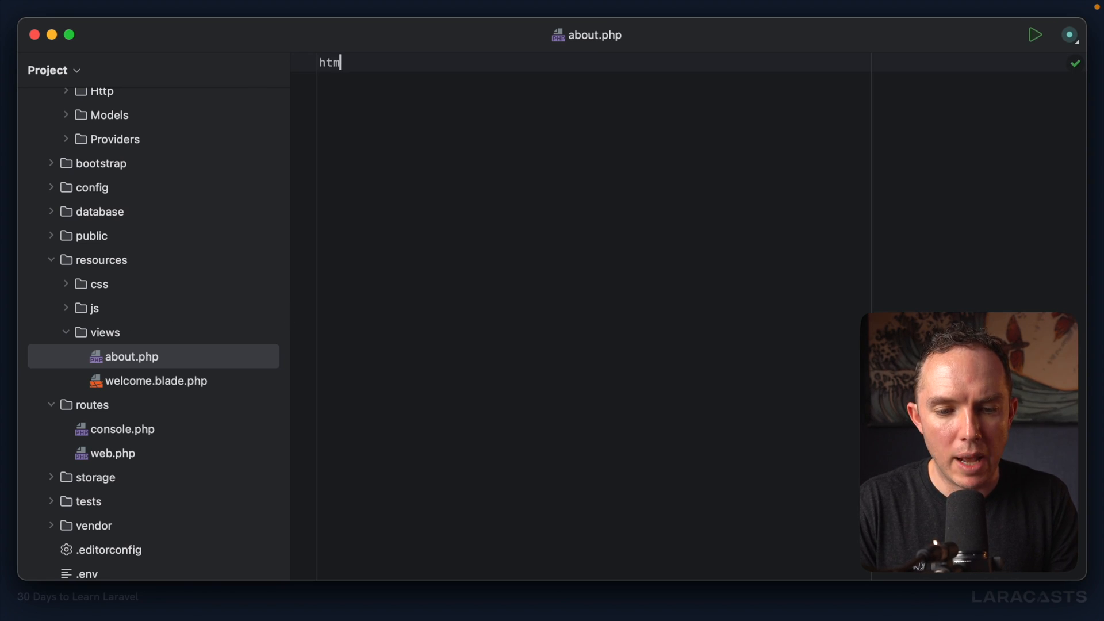
key(Tab)
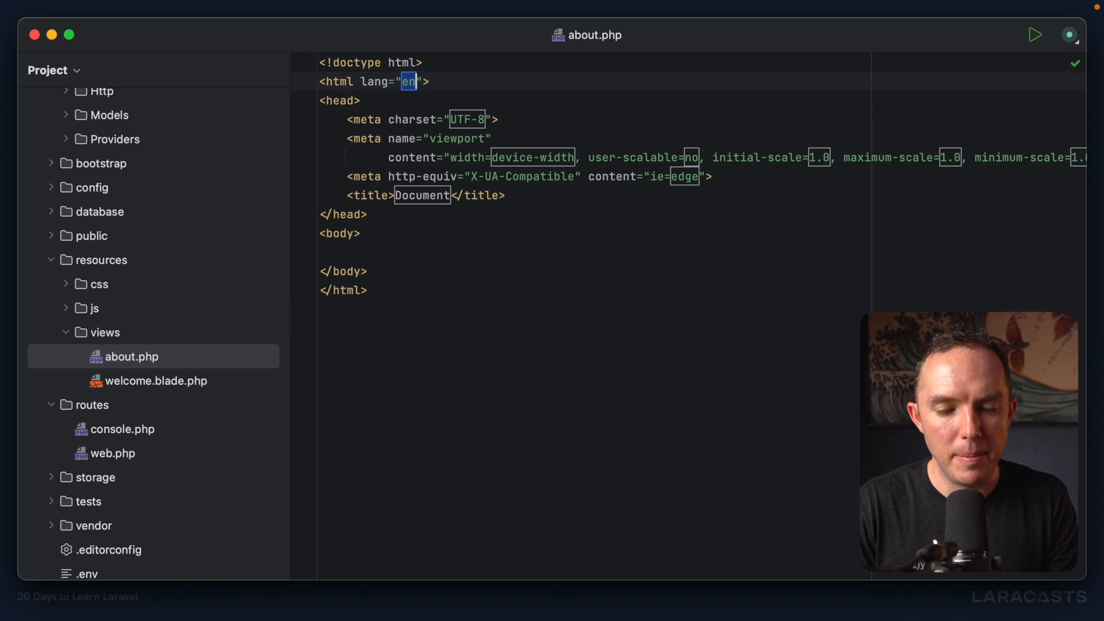
text(About Pag)
click(595, 252)
text(<h1></h1>)
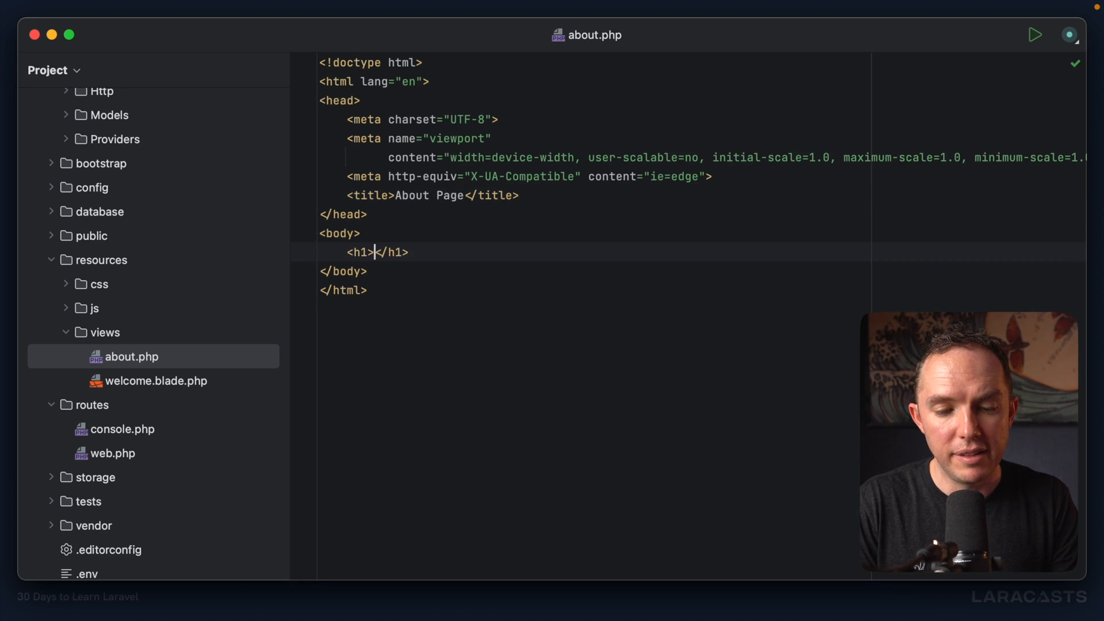
text(Hello from the Ab)
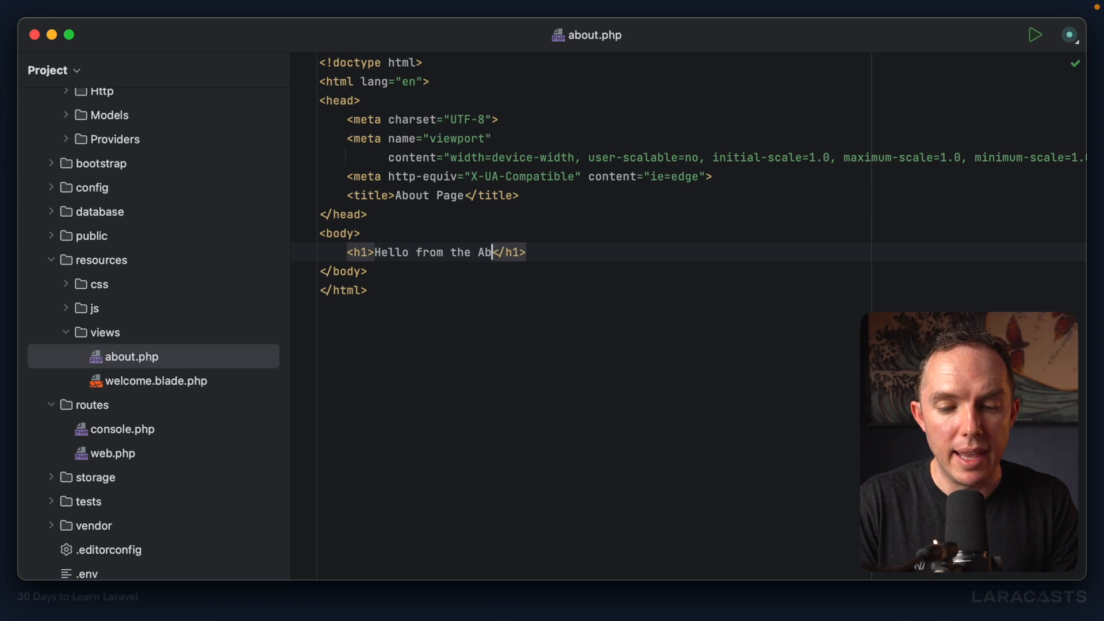
text(out Page.)
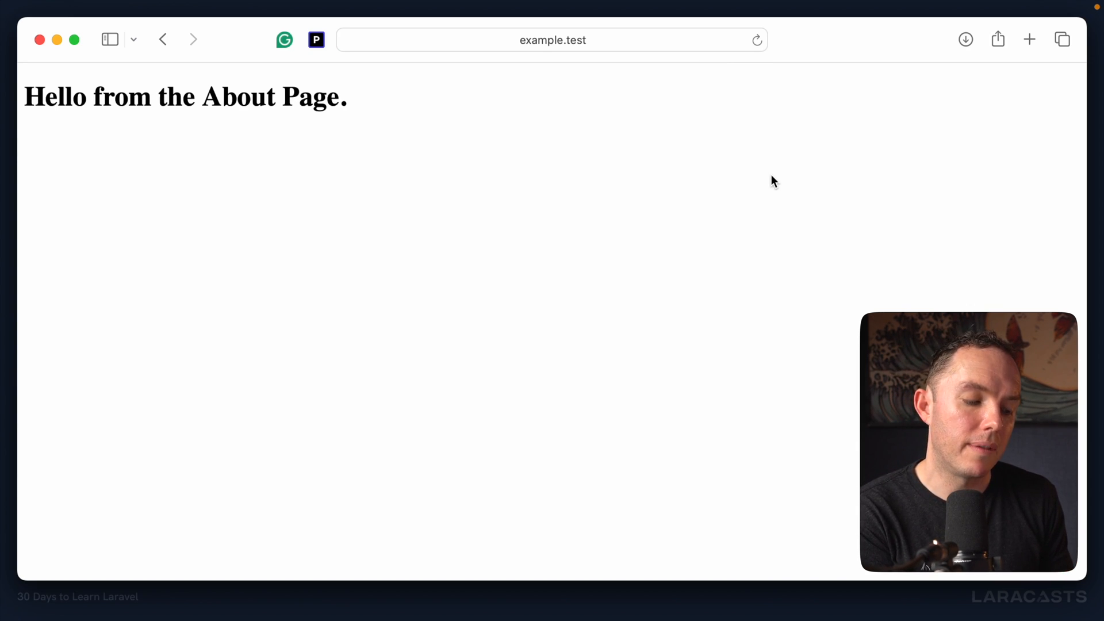
mouse_move(924, 84)
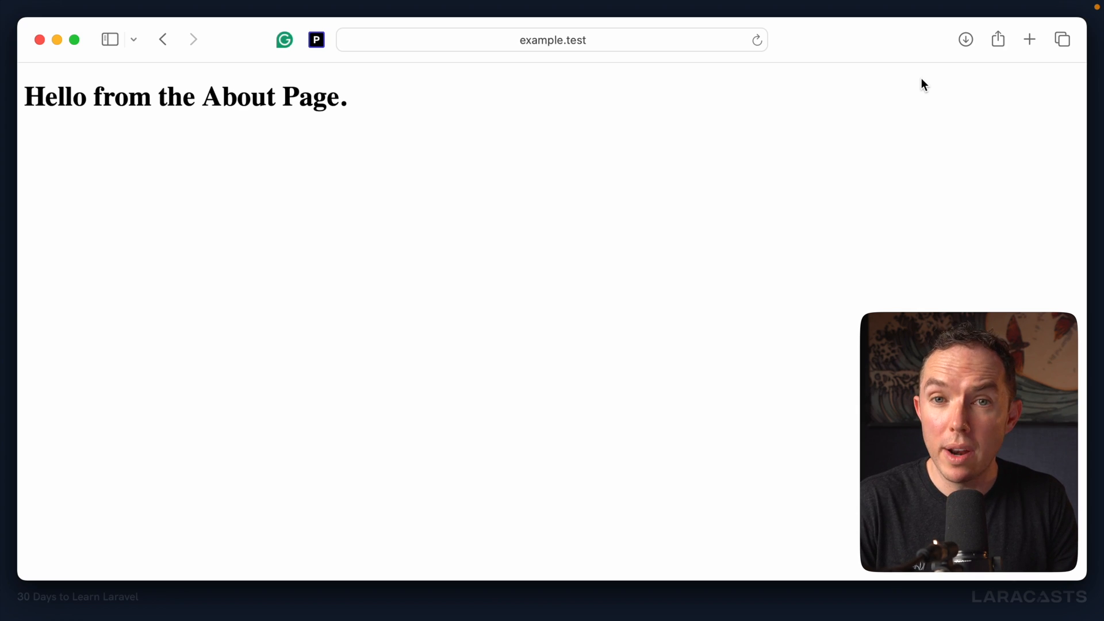
- Refresh /about in Safari to show 'Hello from the About Page.'
click(552, 40)
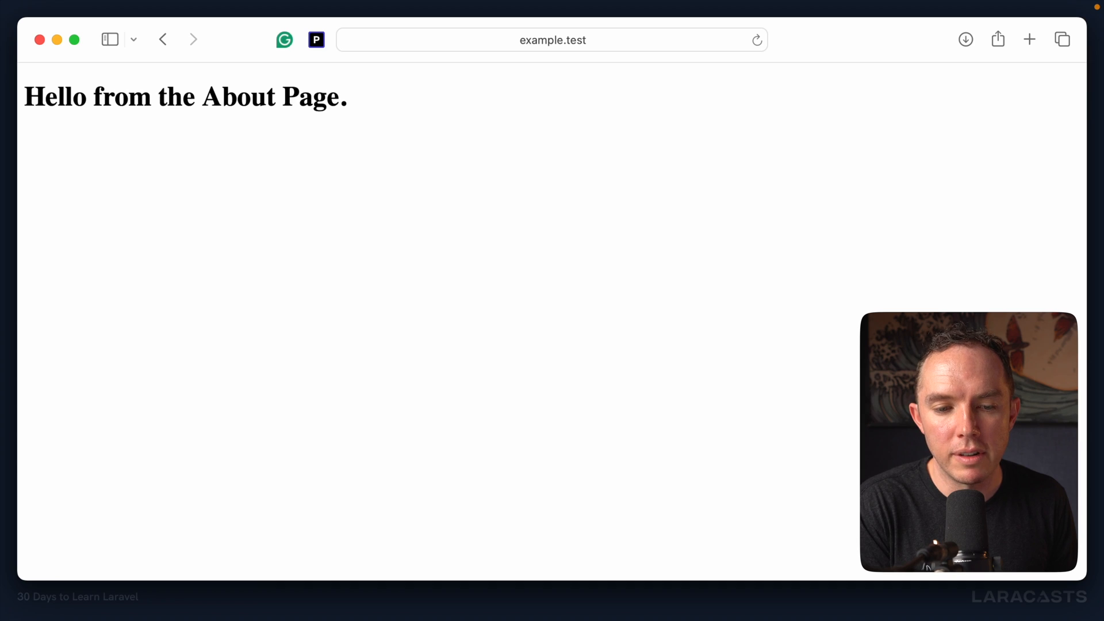
mouse_move(929, 79)
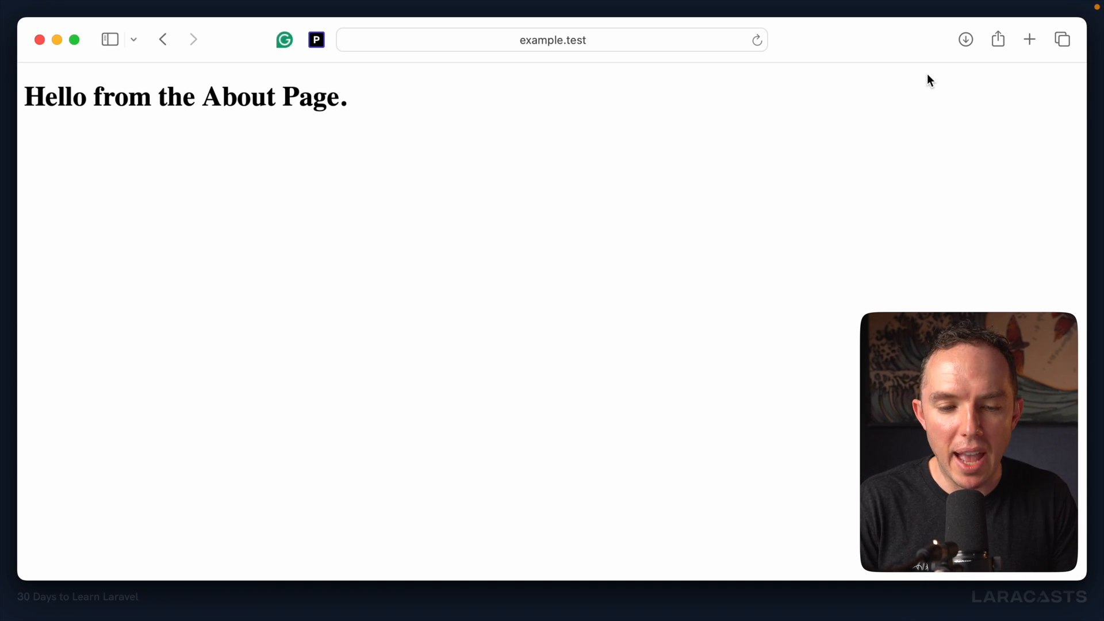